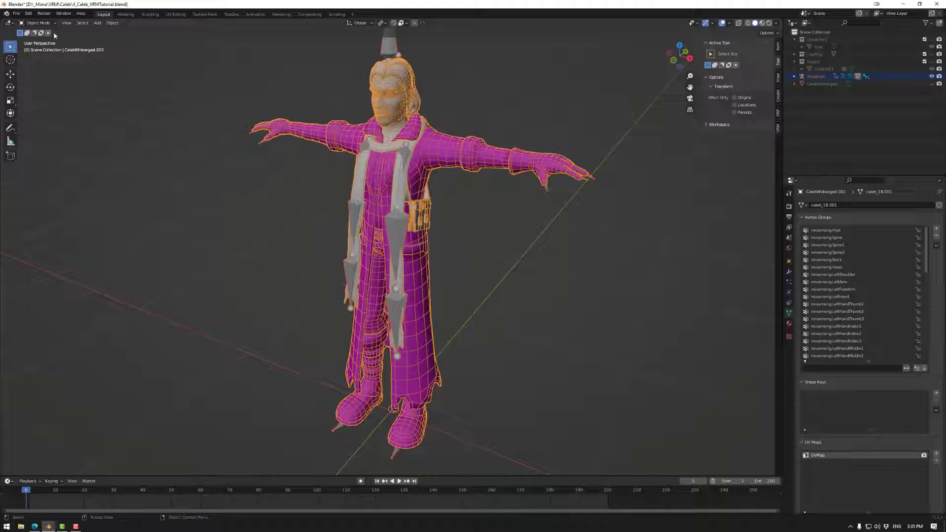
Step: Enter Weight Paint mode and inspect the LeftForeArm, LeftArm and left scarf bone weights
{"action": "left_click", "coordinate": [37, 23]}
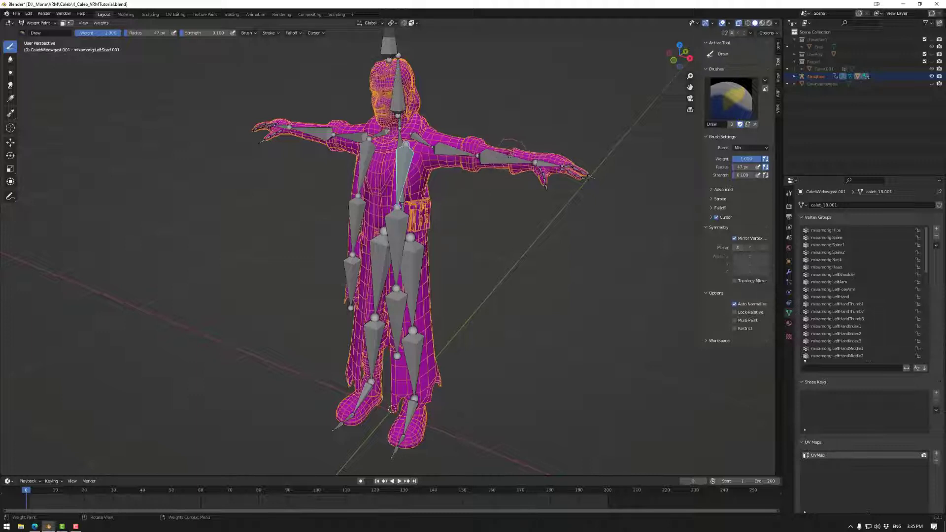
{"action": "left_click", "coordinate": [834, 289]}
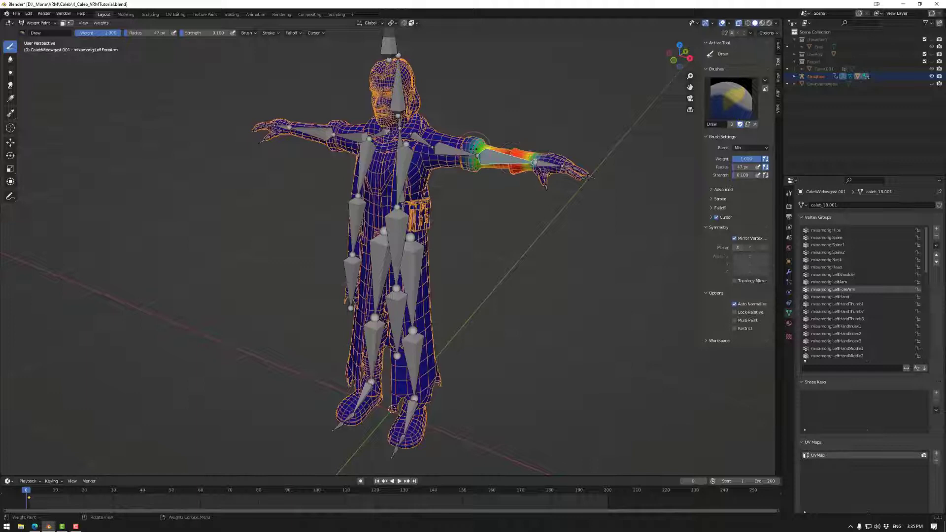
{"action": "left_click", "coordinate": [828, 281]}
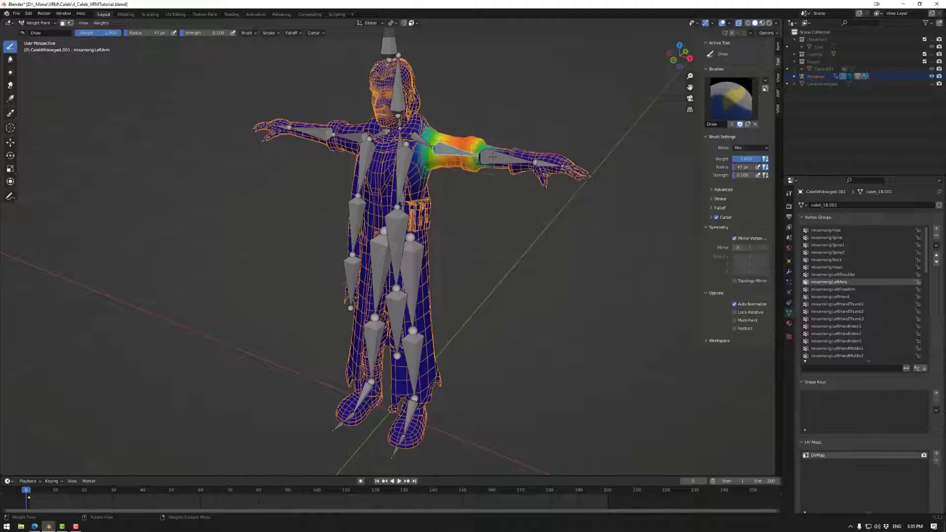
{"action": "left_click", "coordinate": [834, 289]}
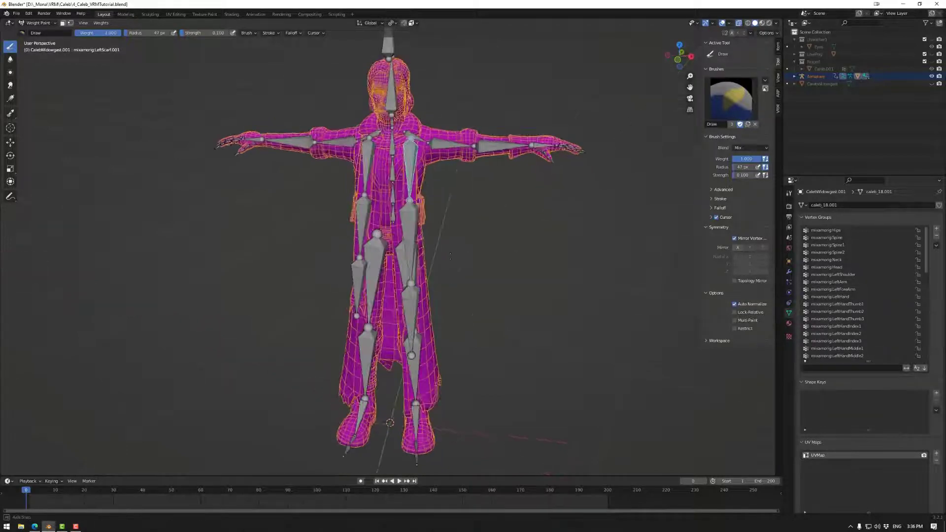
Step: Review the mixamorig:Spine2 chest weights in Weight Paint, then Tab back to Object Mode
{"action": "left_click", "coordinate": [828, 252]}
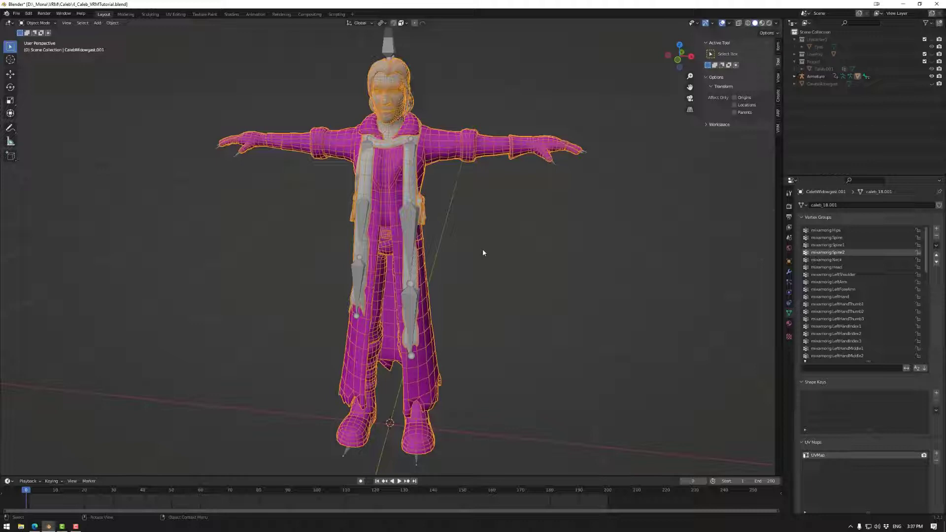
{"action": "left_click", "coordinate": [38, 23]}
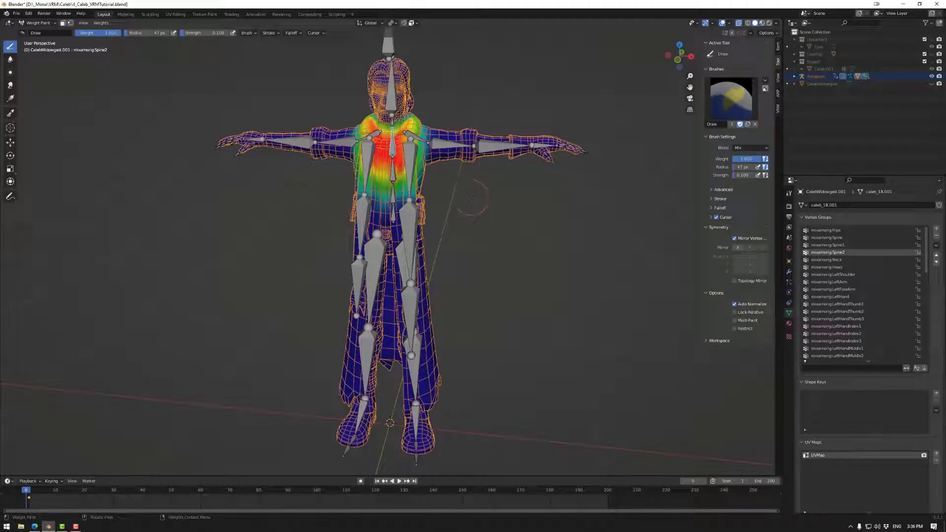
{"action": "key", "text": "Tab"}
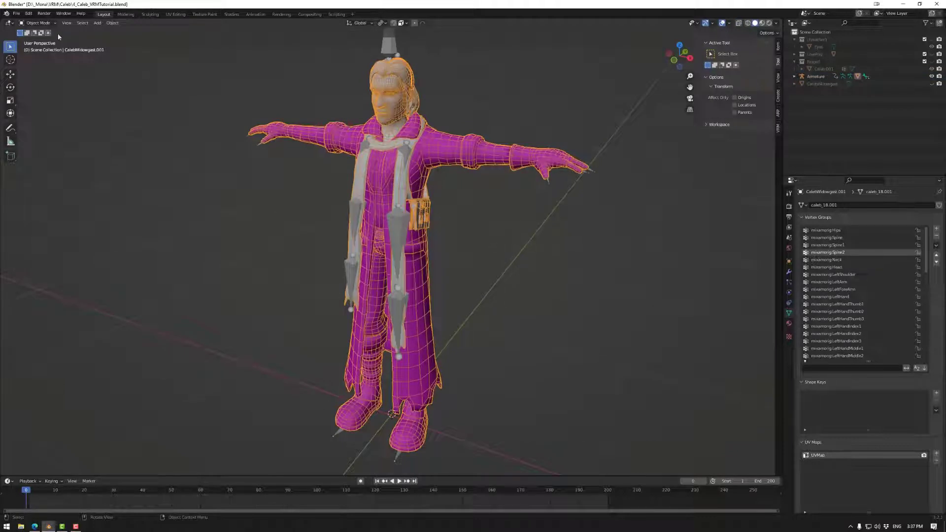
{"action": "left_click", "coordinate": [39, 23]}
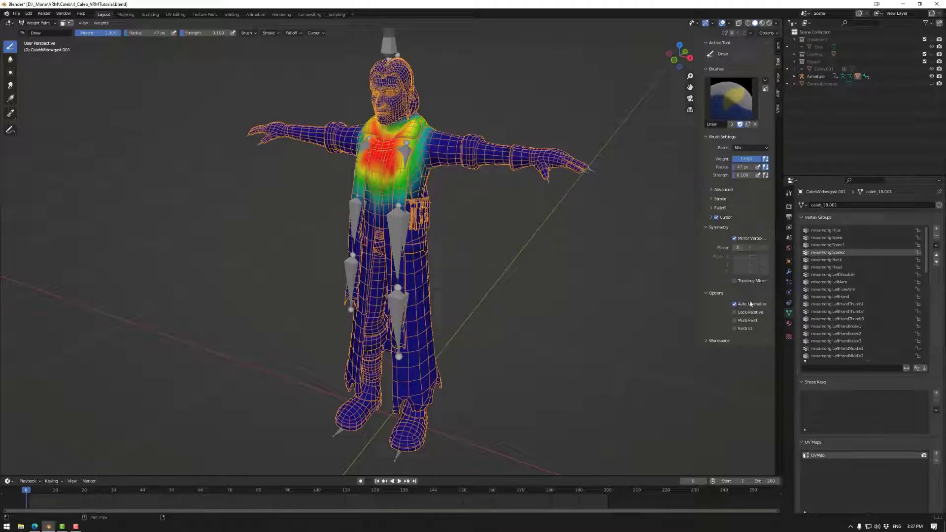
{"action": "mouse_move", "coordinate": [748, 304]}
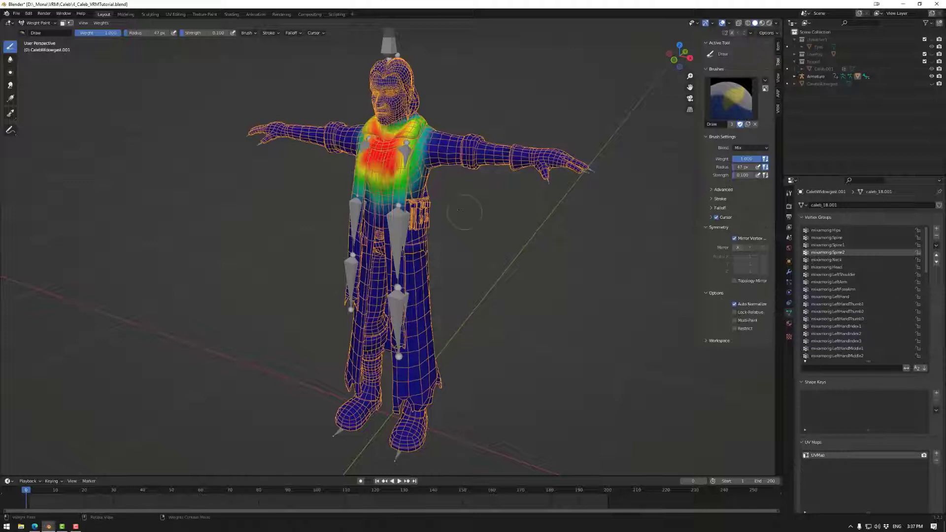
{"action": "mouse_move", "coordinate": [454, 198]}
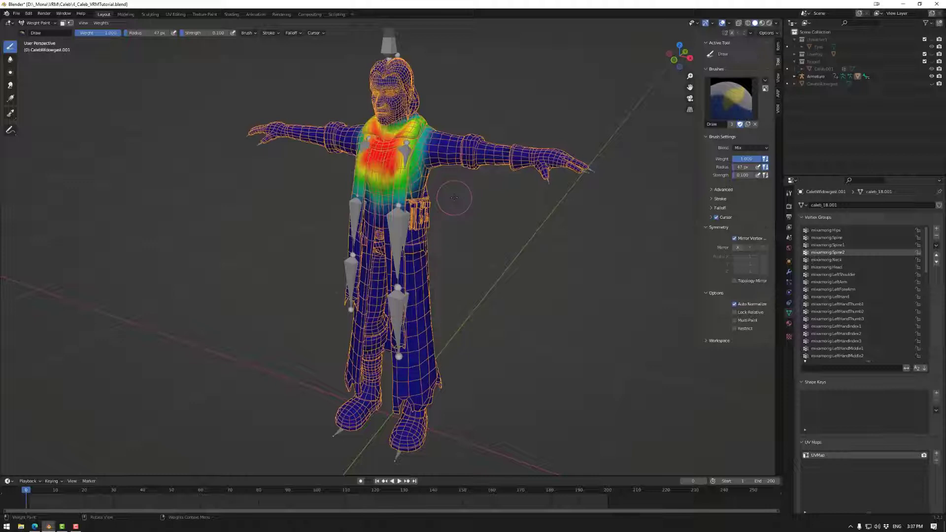
{"action": "left_click", "coordinate": [42, 23]}
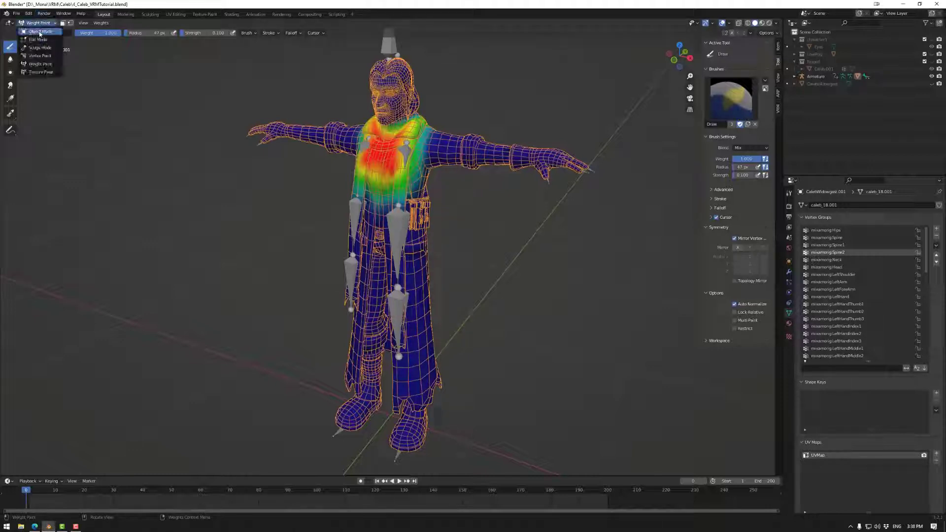
{"action": "left_click", "coordinate": [38, 31]}
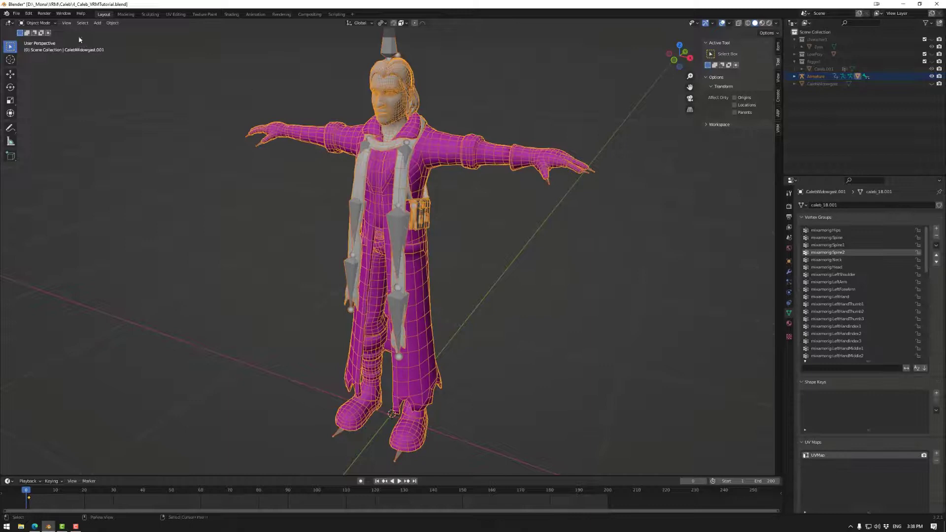
Step: Toggle through Object Mode and back into Weight Paint with Spine2 weights shown
{"action": "left_click", "coordinate": [42, 23]}
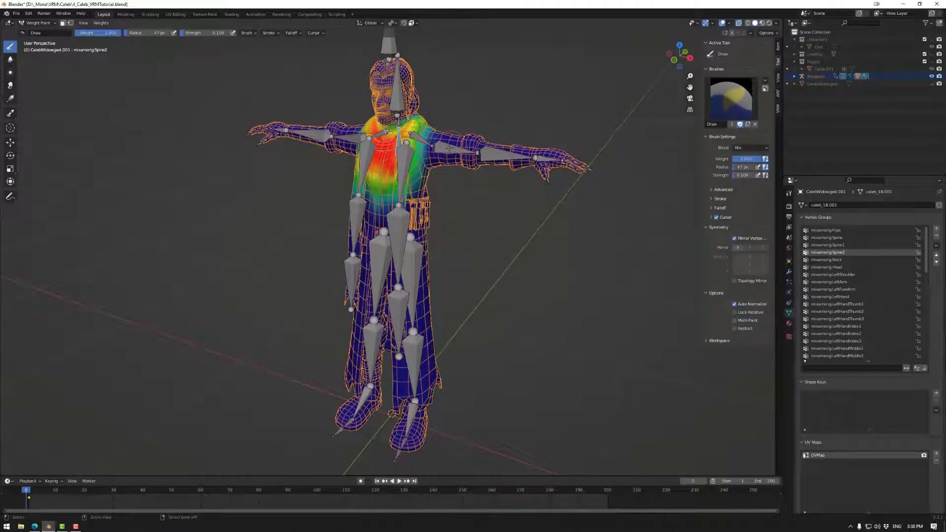
{"action": "left_click", "coordinate": [832, 289]}
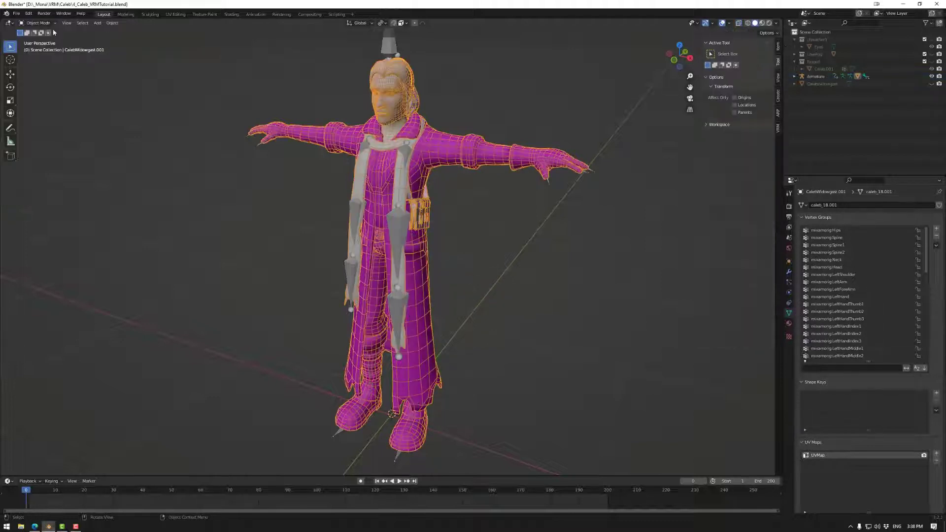
{"action": "left_click", "coordinate": [42, 22]}
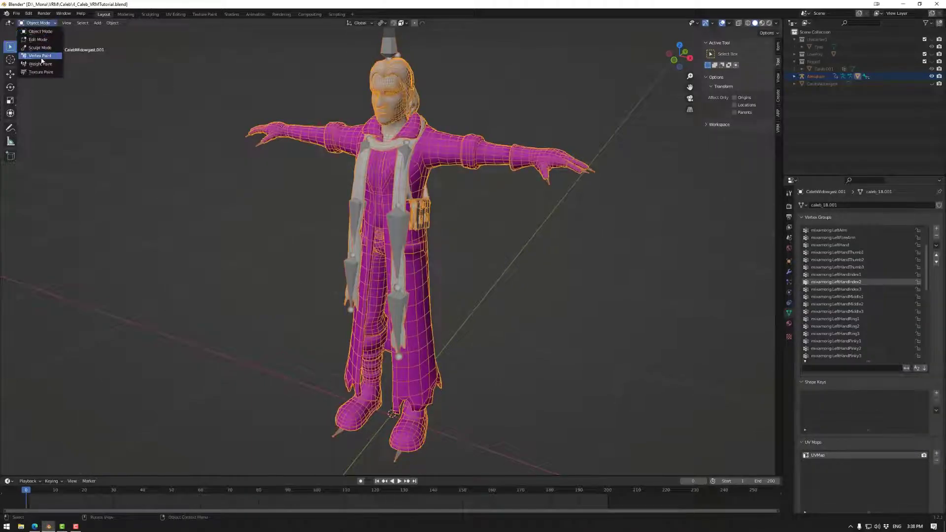
{"action": "left_click", "coordinate": [39, 63]}
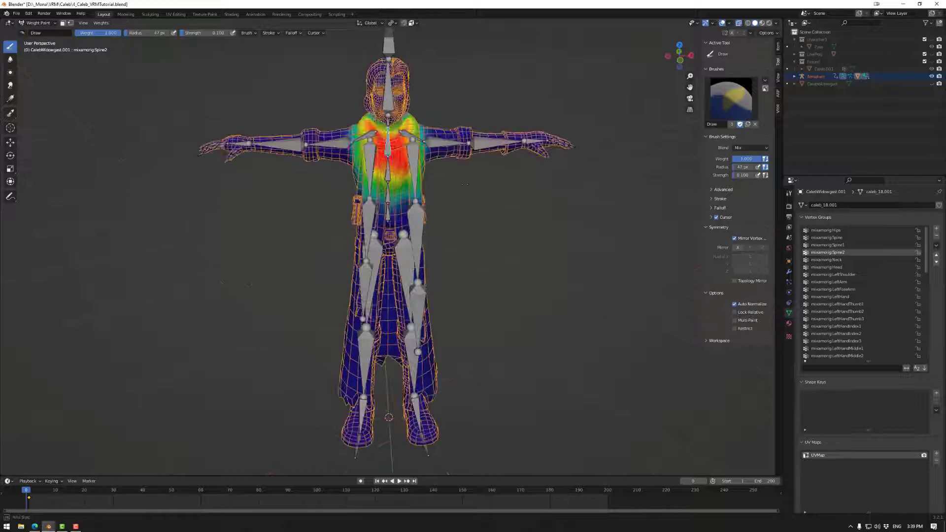
Step: Show the mixamorig:Head weights, zoom to the head, and set brush Strength to 0.020
{"action": "left_click", "coordinate": [826, 267]}
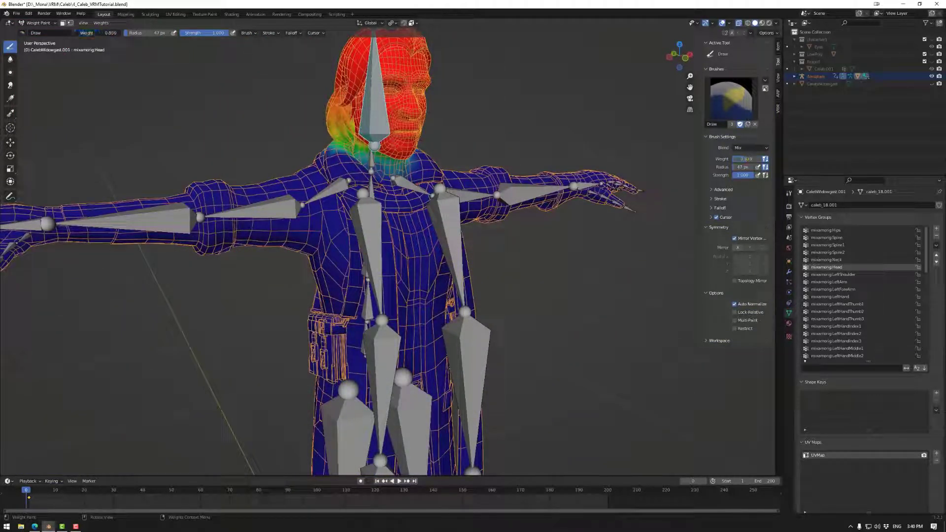
{"action": "left_click_drag", "start_coordinate": [398, 108], "coordinate": [386, 121]}
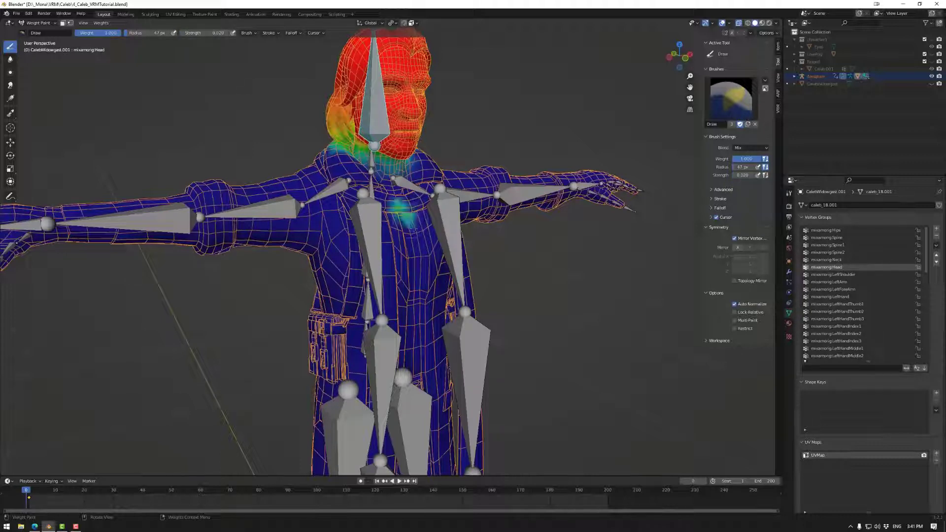
{"action": "left_click_drag", "start_coordinate": [398, 205], "coordinate": [413, 271]}
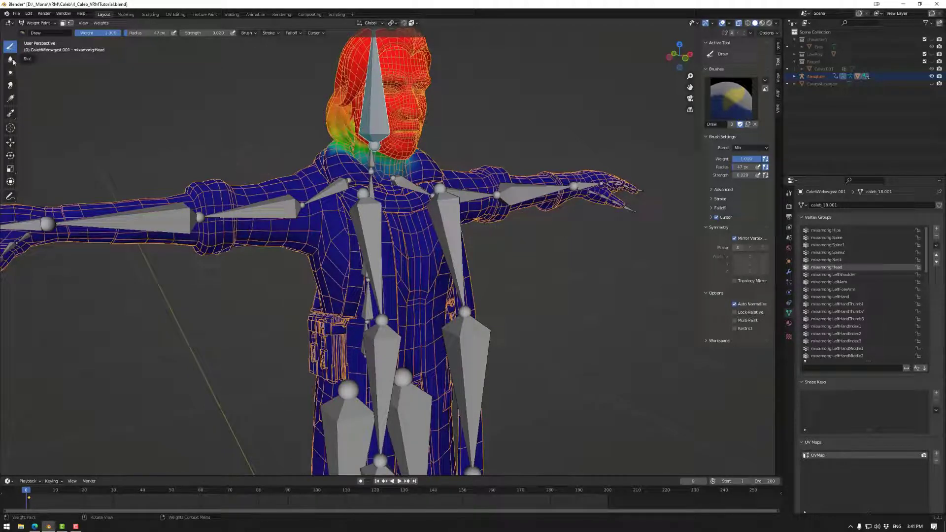
Step: Try the Blur brush, then return to the Draw brush
{"action": "left_click", "coordinate": [8, 60]}
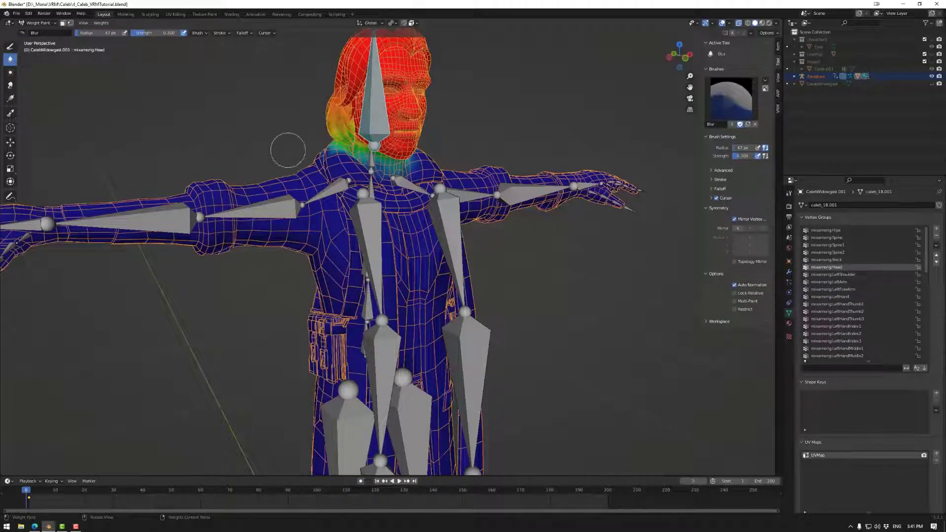
{"action": "mouse_move", "coordinate": [101, 91]}
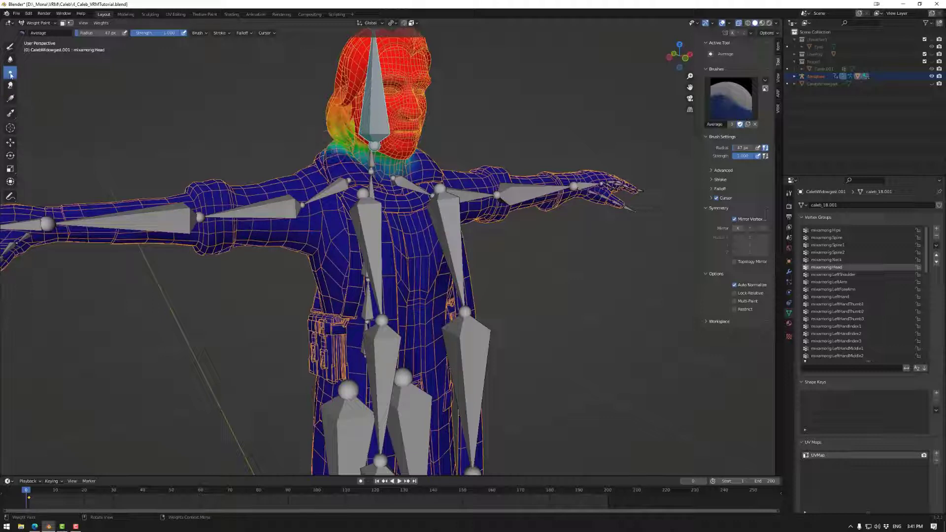
{"action": "left_click", "coordinate": [9, 61]}
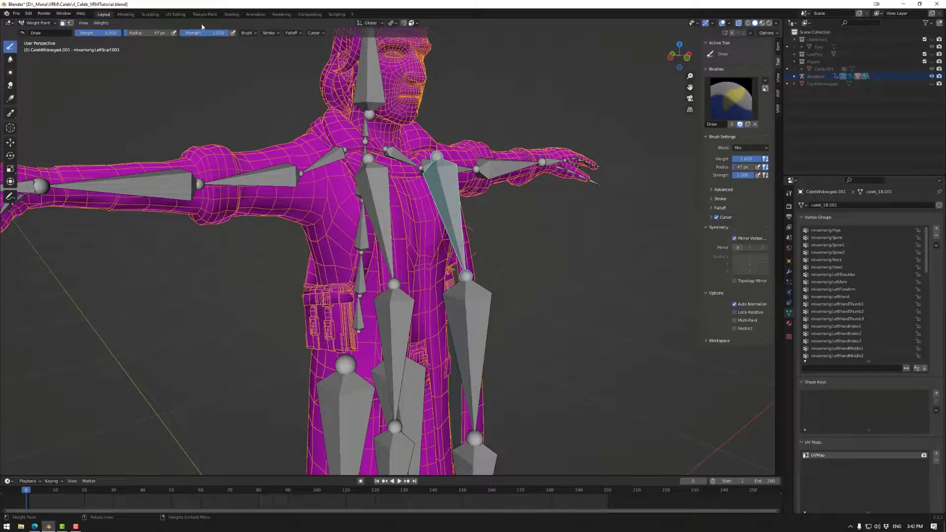
Step: Use face masking with Ctrl+I and Ctrl+L to select only the linked scarf mesh
{"action": "left_click", "coordinate": [835, 356]}
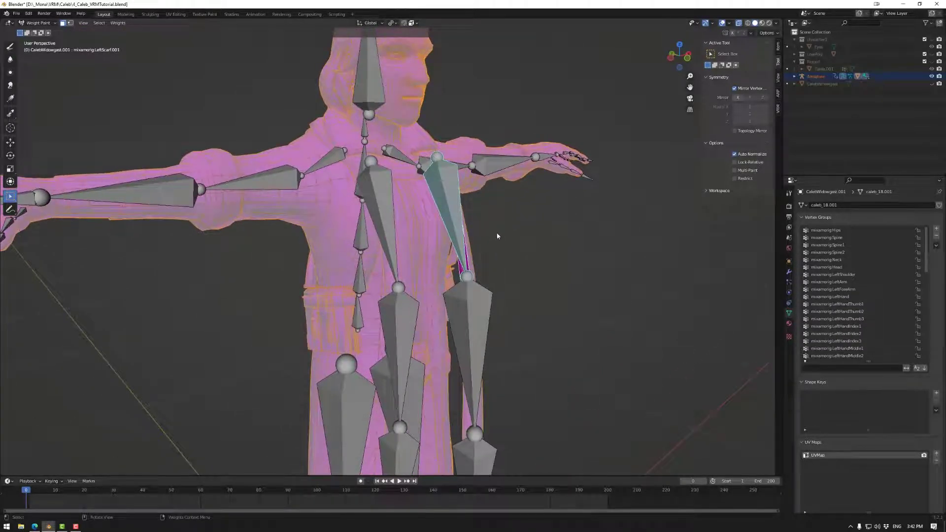
{"action": "key", "text": "ctrl+l"}
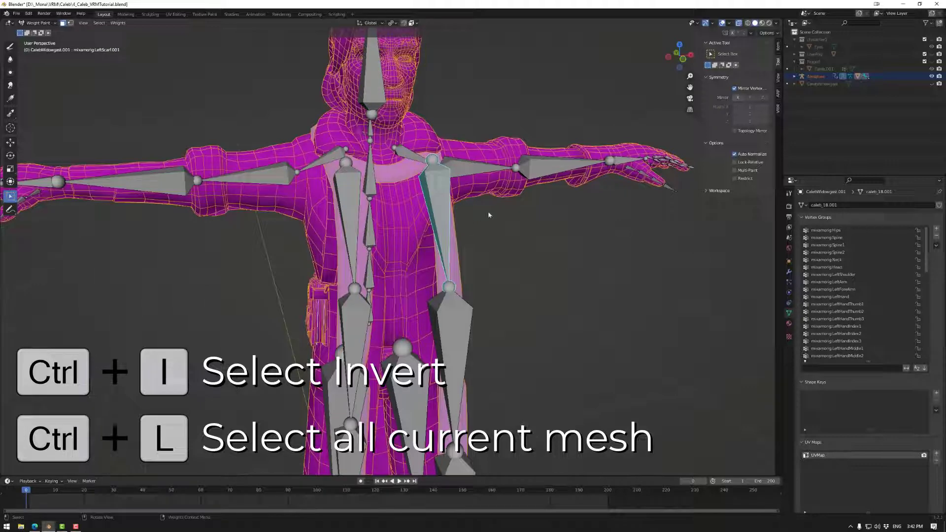
{"action": "key", "text": "ctrl+i"}
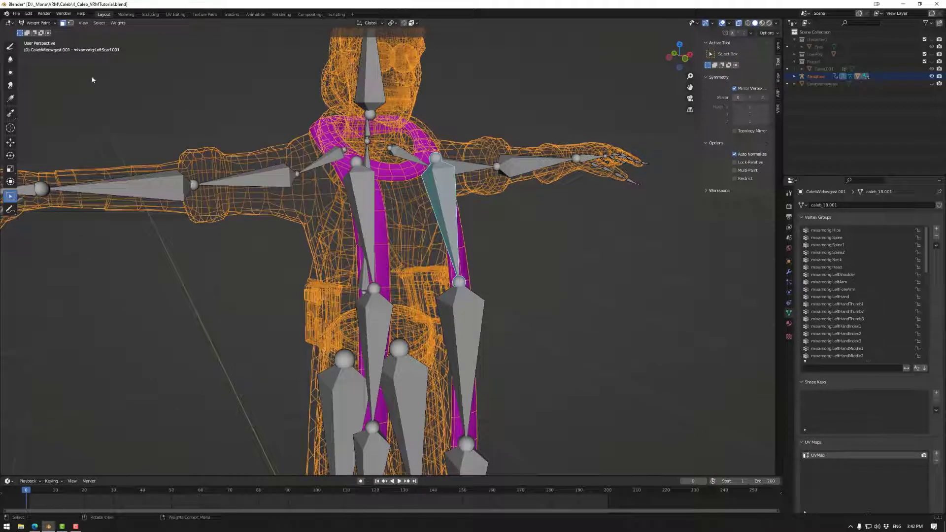
{"action": "left_click", "coordinate": [6, 48]}
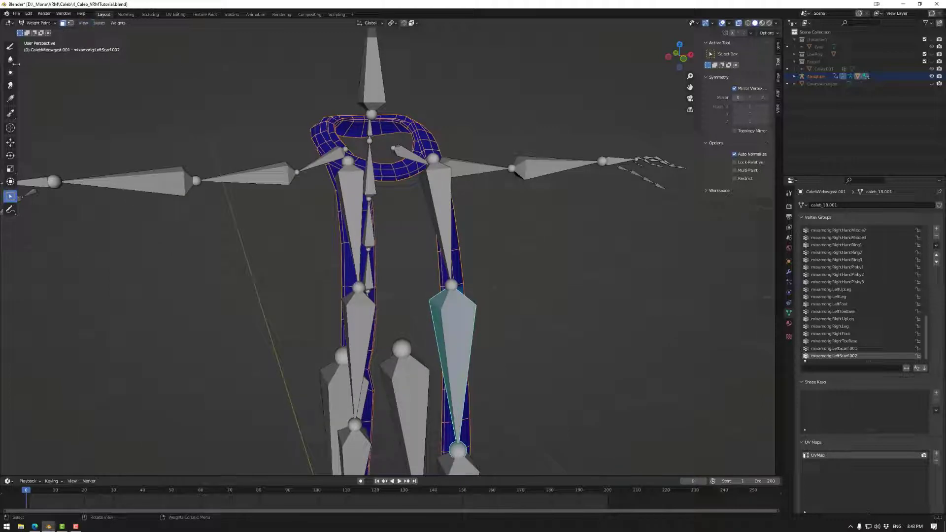
Step: Pick the Draw brush on the isolated scarf, then switch to Object Mode
{"action": "left_click", "coordinate": [460, 395]}
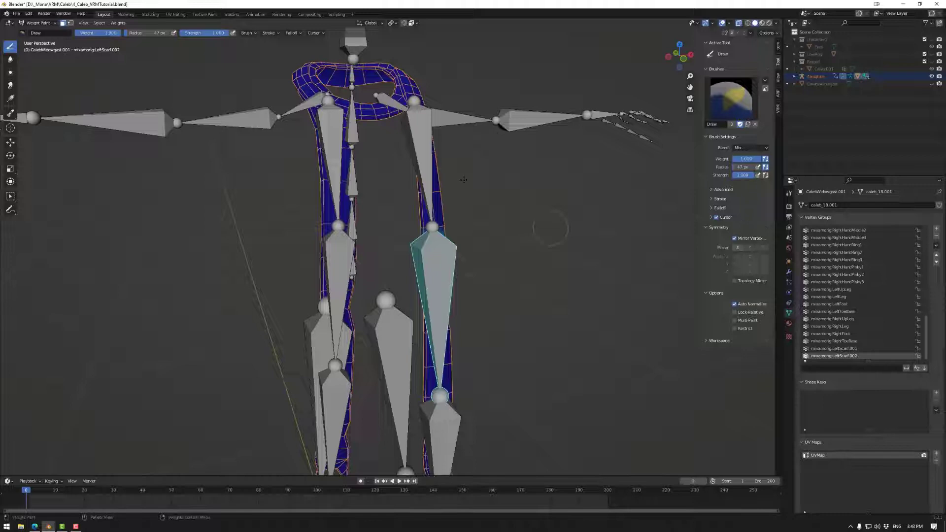
{"action": "left_click", "coordinate": [43, 23]}
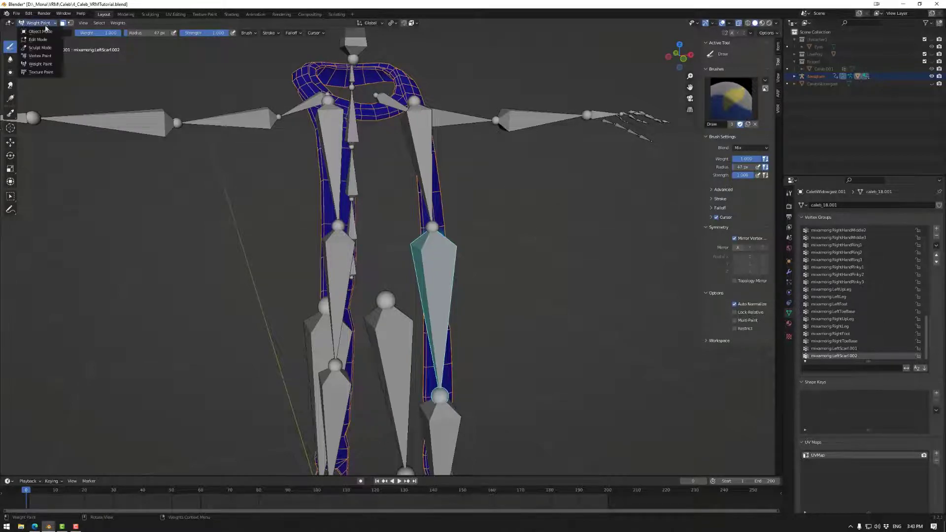
{"action": "left_click", "coordinate": [35, 31]}
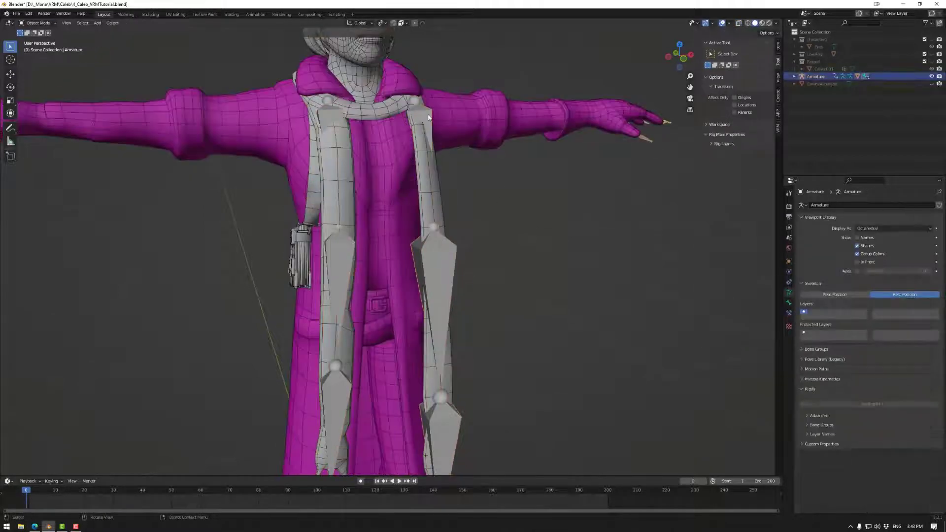
Step: Set the armature's Viewport Display As to B-Bone after trying Stick and other styles
{"action": "left_click", "coordinate": [788, 302]}
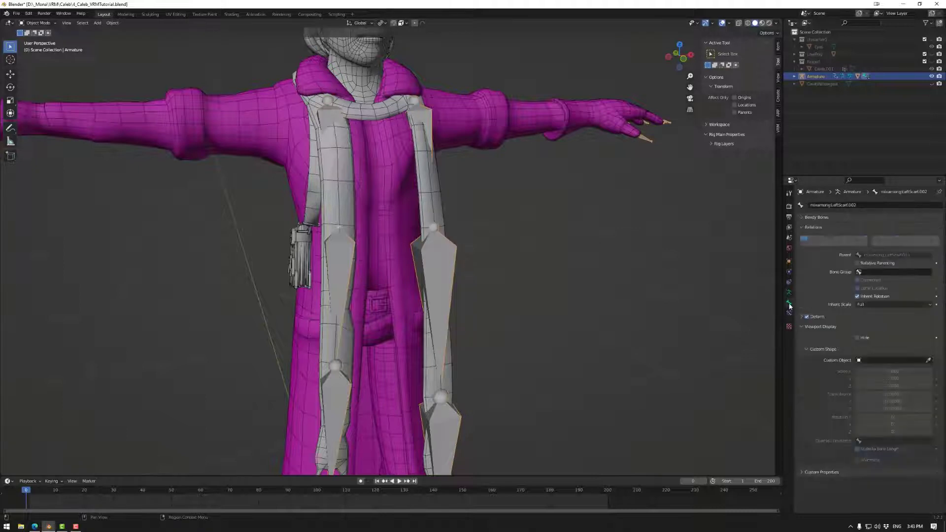
{"action": "left_click", "coordinate": [789, 304]}
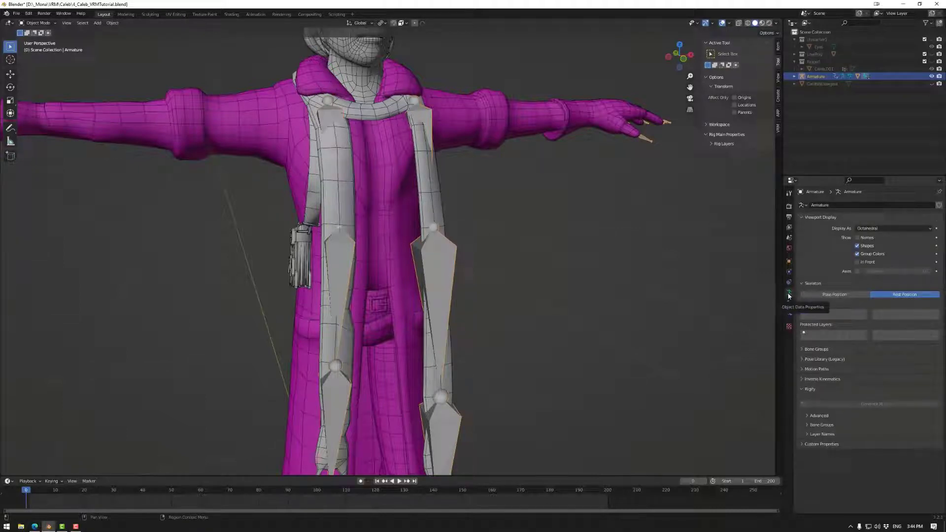
{"action": "left_click", "coordinate": [893, 229]}
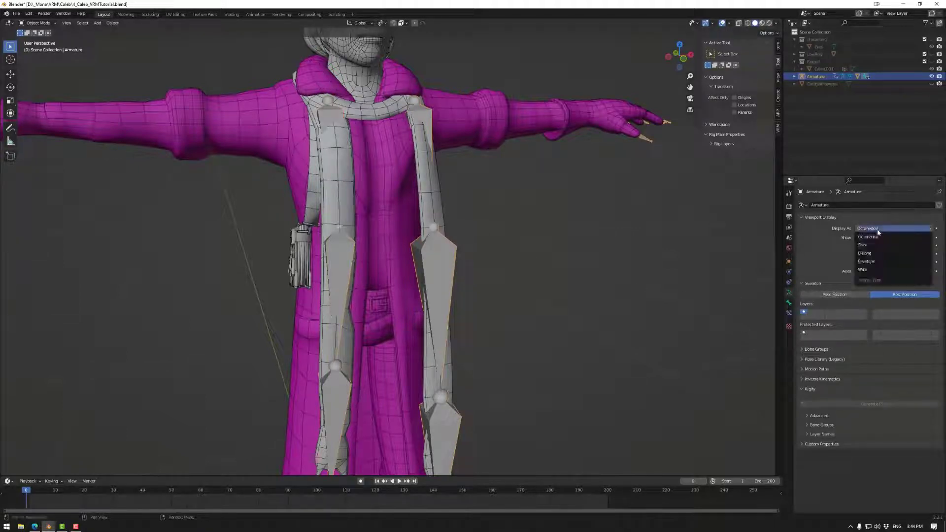
{"action": "left_click", "coordinate": [862, 245]}
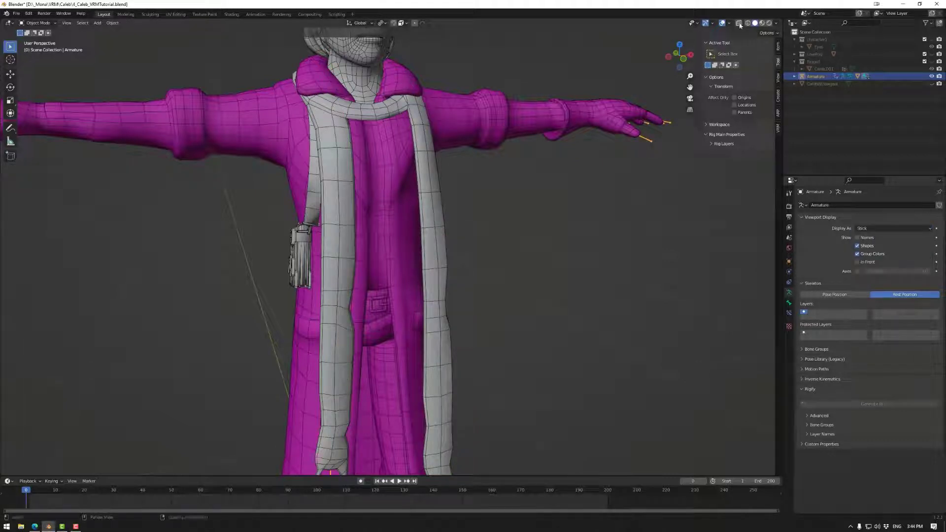
{"action": "left_click", "coordinate": [892, 228]}
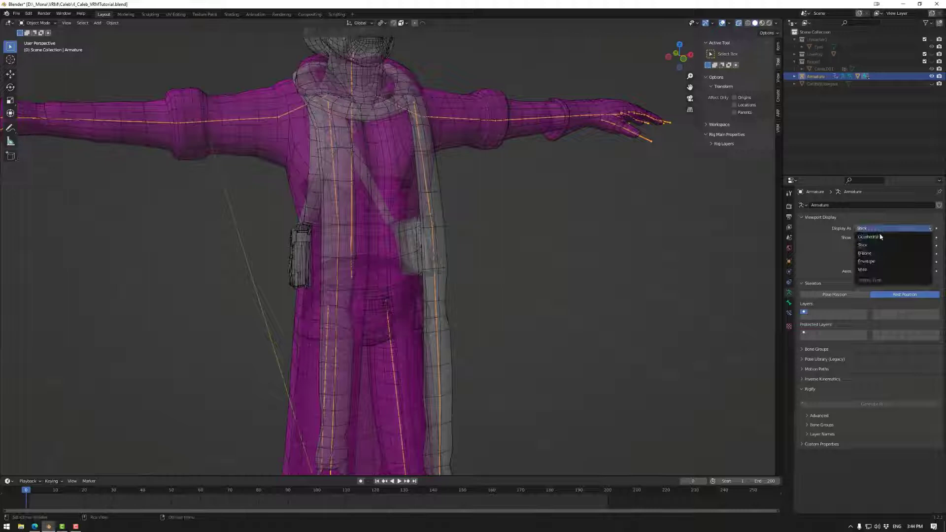
{"action": "left_click", "coordinate": [864, 253]}
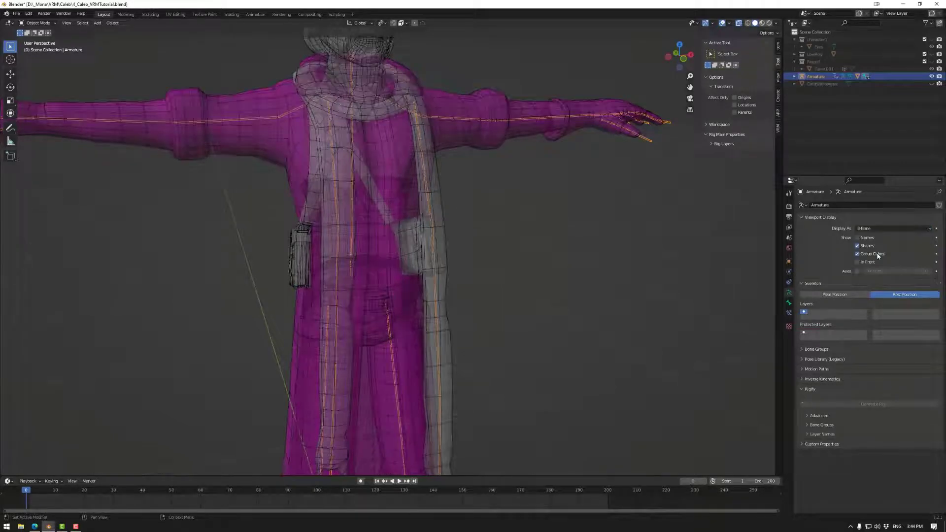
{"action": "left_click", "coordinate": [893, 228]}
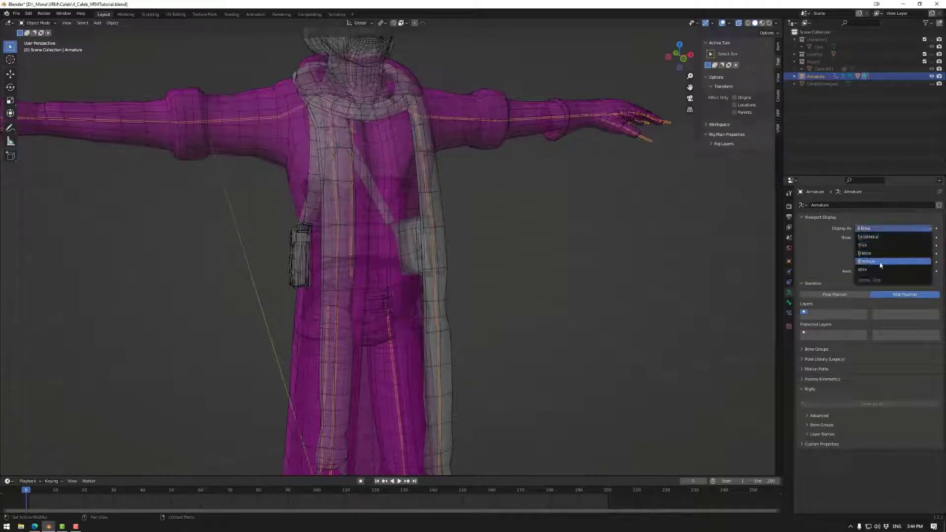
{"action": "left_click", "coordinate": [877, 261]}
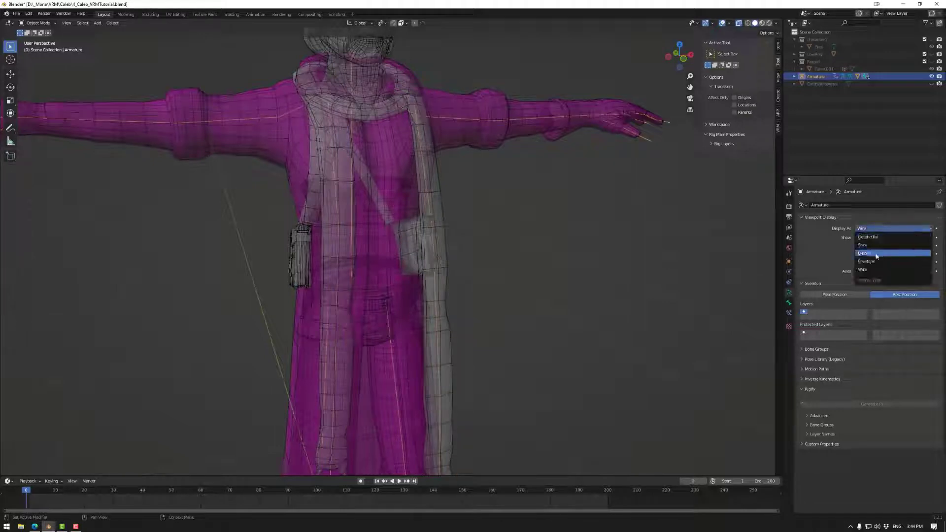
{"action": "left_click", "coordinate": [864, 253]}
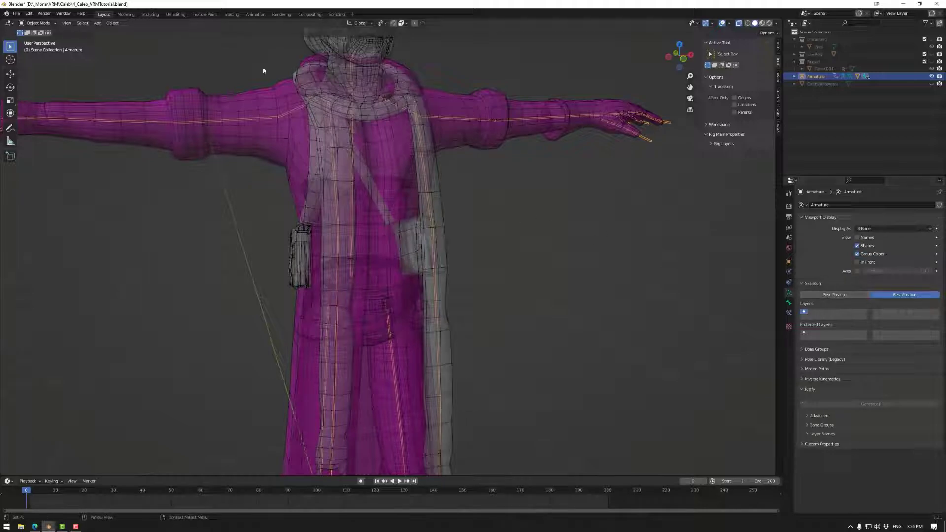
{"action": "left_click", "coordinate": [39, 23]}
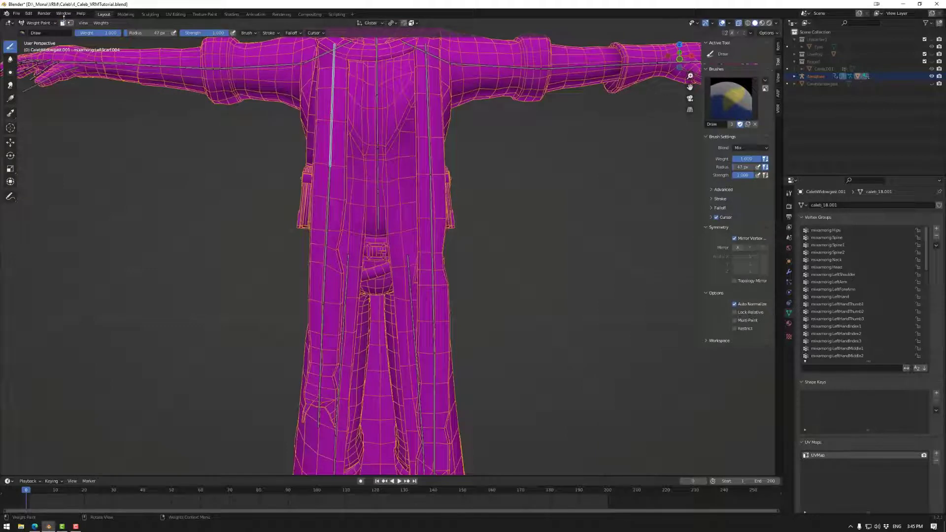
Step: Paint to create LeftScarf.003–.006 vertex groups, then switch back to Object Mode
{"action": "left_click", "coordinate": [833, 356]}
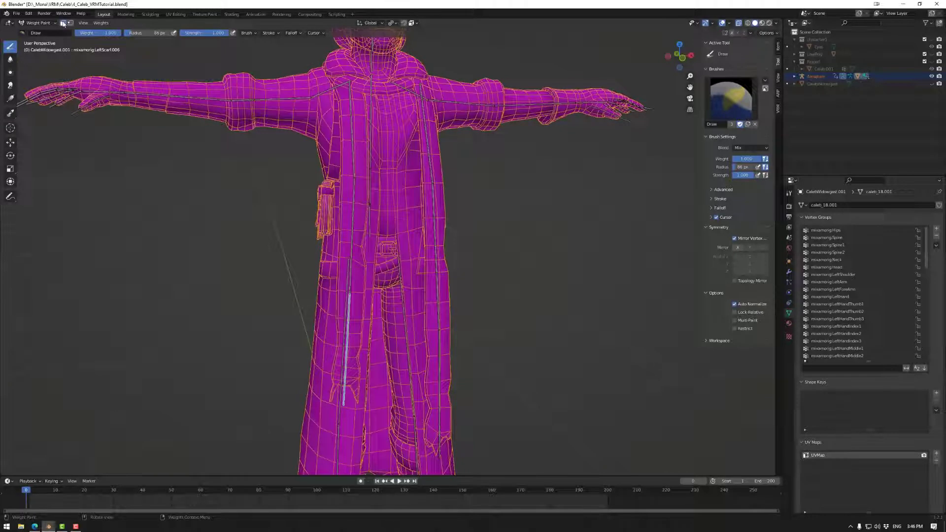
{"action": "left_click", "coordinate": [834, 355]}
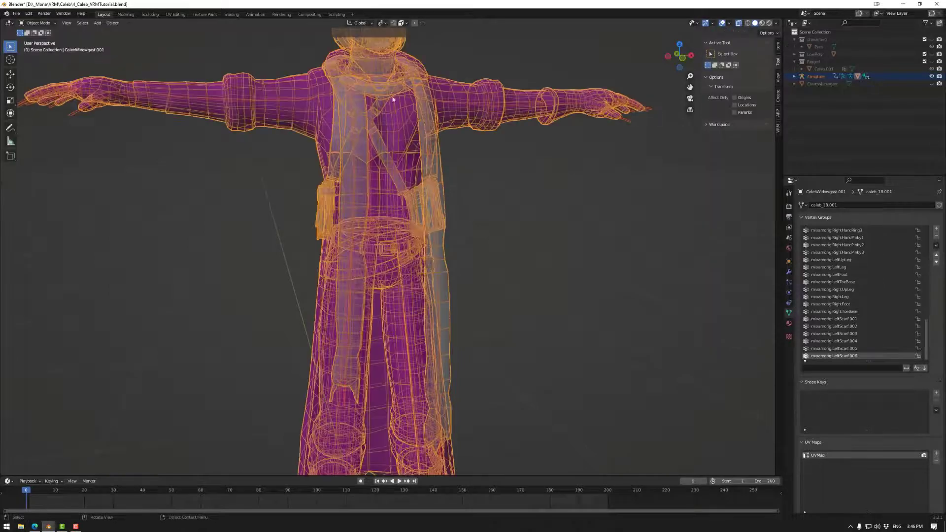
{"action": "left_click", "coordinate": [815, 77]}
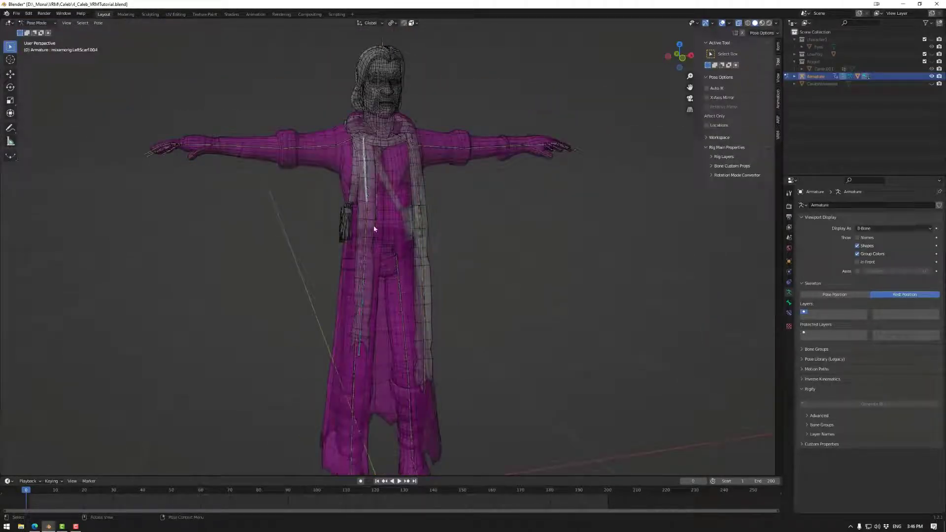
{"action": "left_click", "coordinate": [392, 23]}
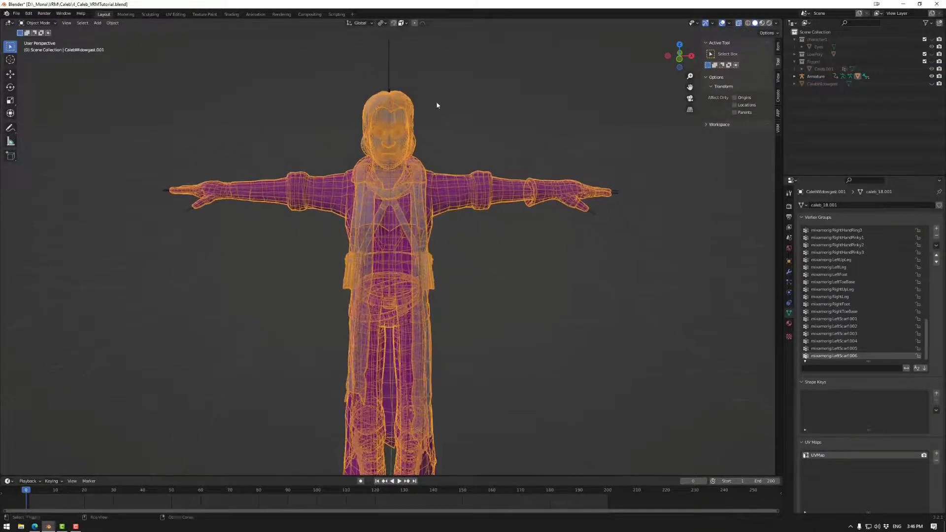
Step: In Weight Paint, blur the LeftScarf.004 weights along the scarf strip, then leave to test
{"action": "left_click", "coordinate": [38, 23]}
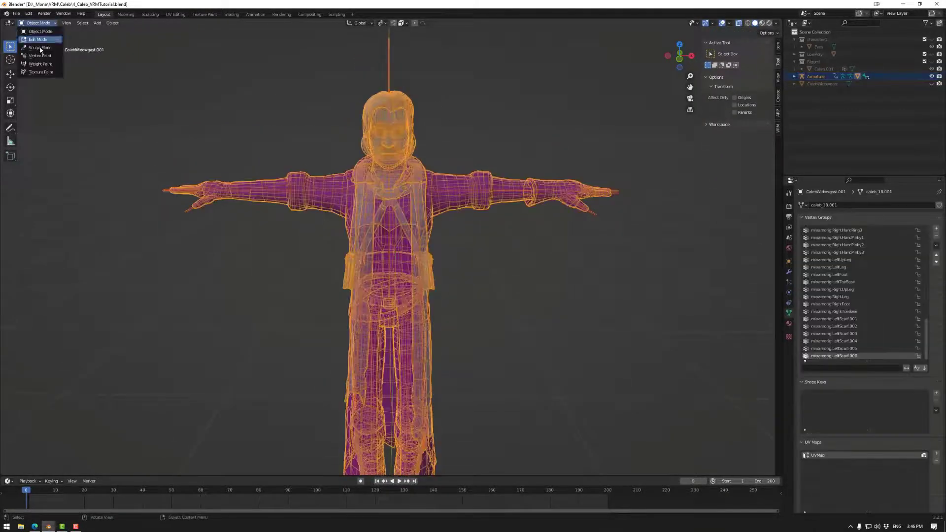
{"action": "left_click", "coordinate": [41, 64]}
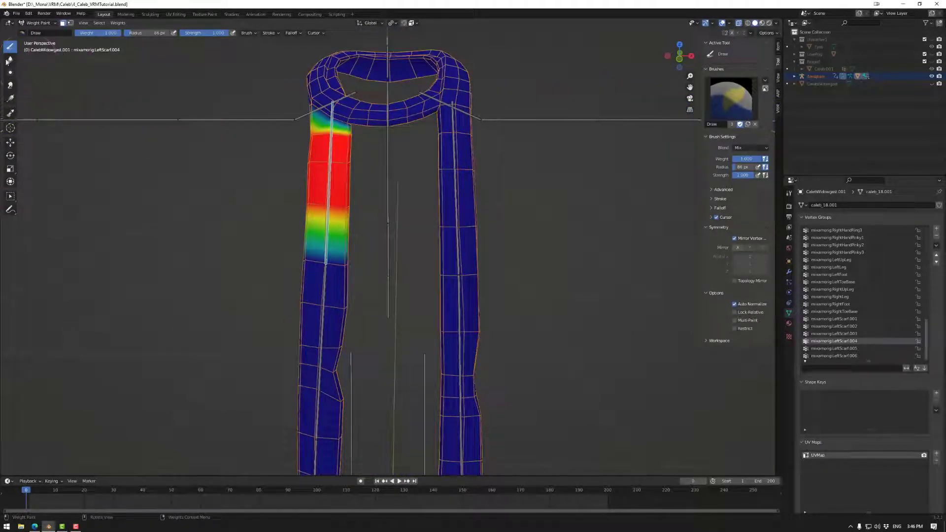
{"action": "left_click", "coordinate": [6, 61]}
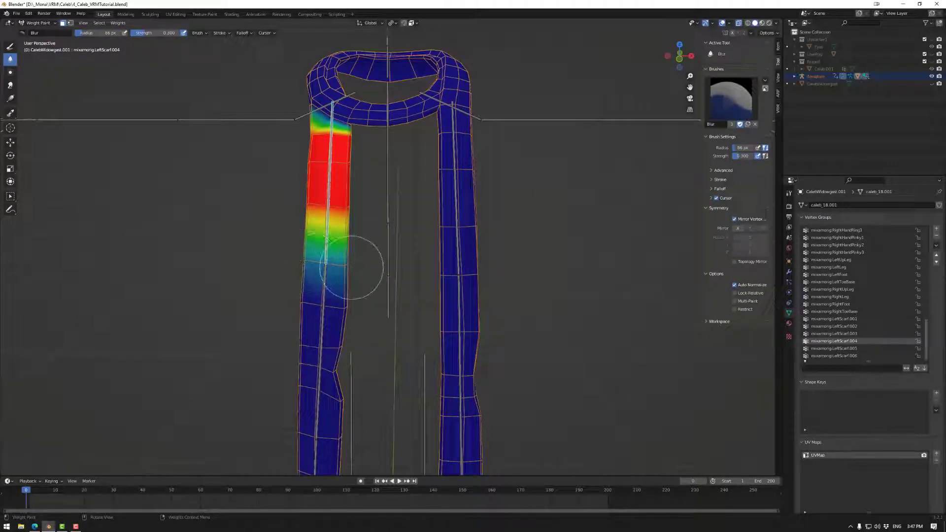
{"action": "left_click_drag", "start_coordinate": [338, 266], "coordinate": [346, 308]}
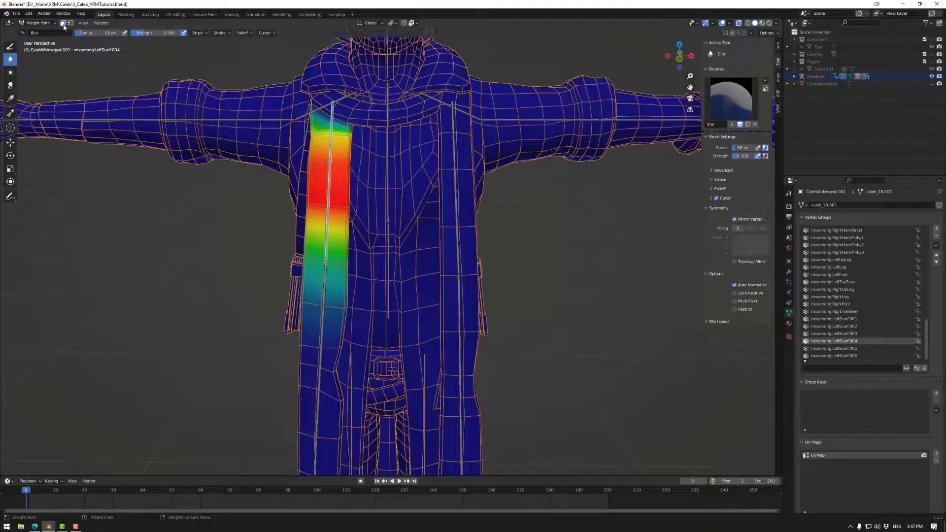
{"action": "left_click", "coordinate": [833, 348]}
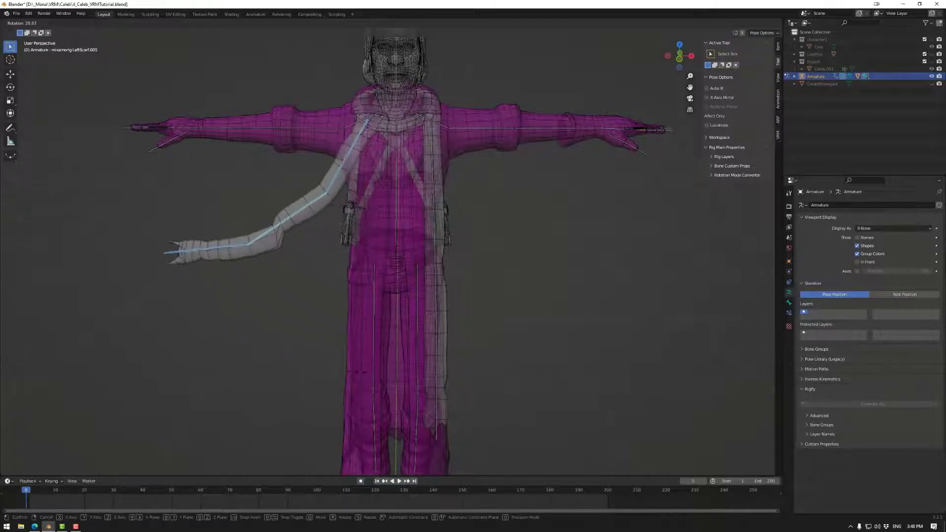
Step: Rotate the LeftScarf.005 bone outward at frame 10 and confirm the scarf bend
{"action": "left_click", "coordinate": [310, 400]}
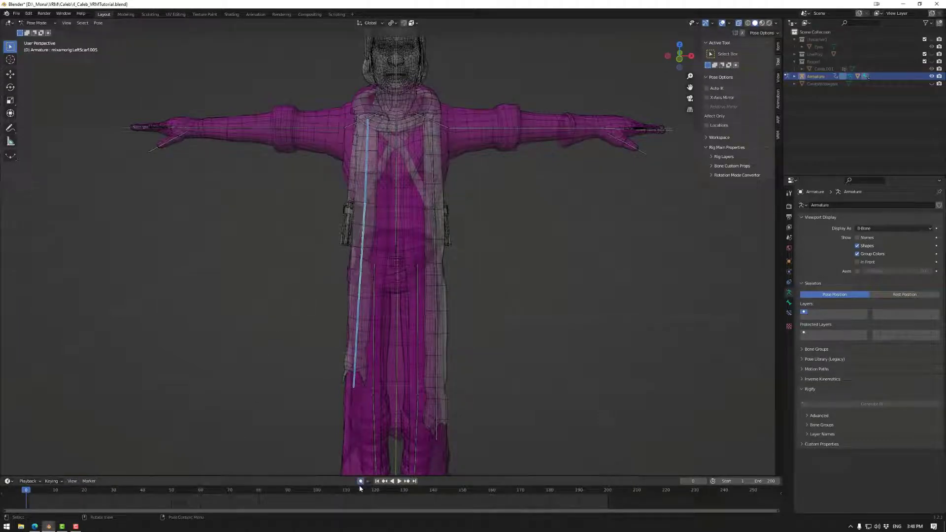
{"action": "key", "text": "r"}
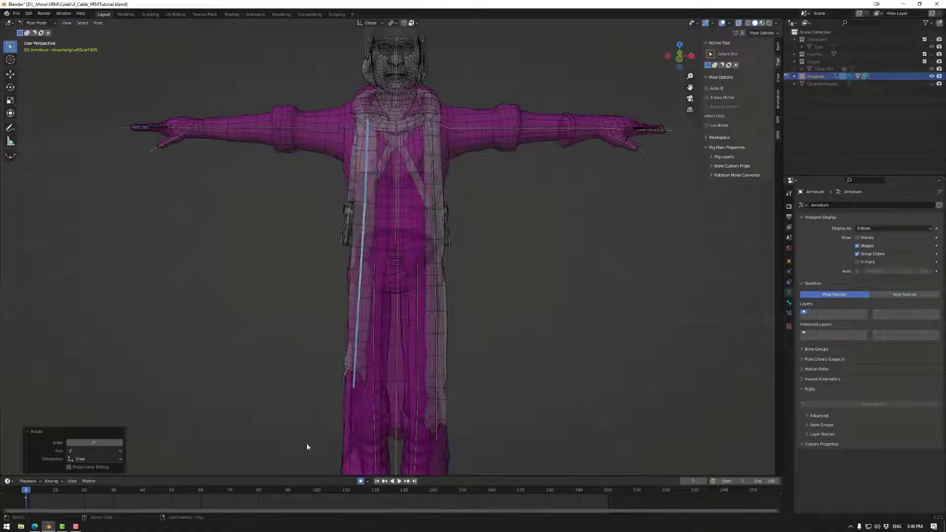
{"action": "left_click", "coordinate": [62, 503]}
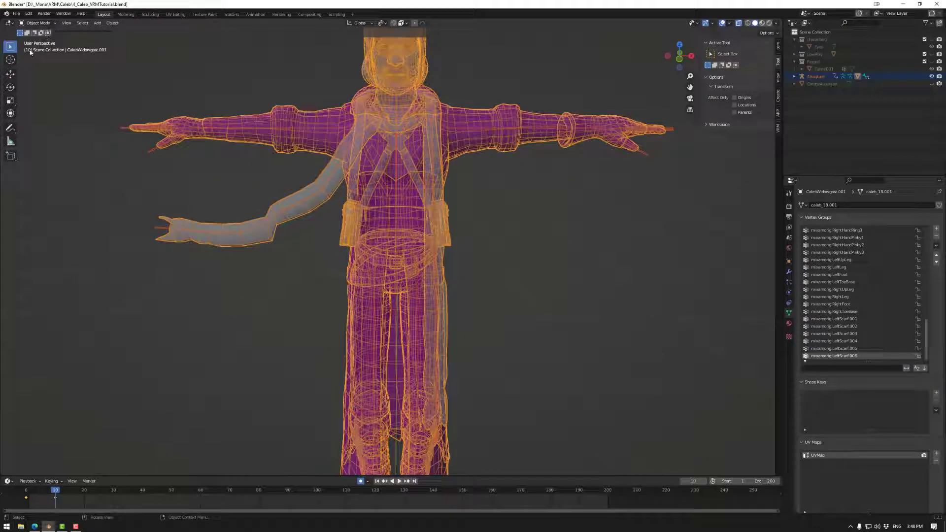
Step: Paint mixamorig:LeftScarf.006 weights on the scarf tip in Weight Paint mode, then leave for posing
{"action": "left_click", "coordinate": [37, 23]}
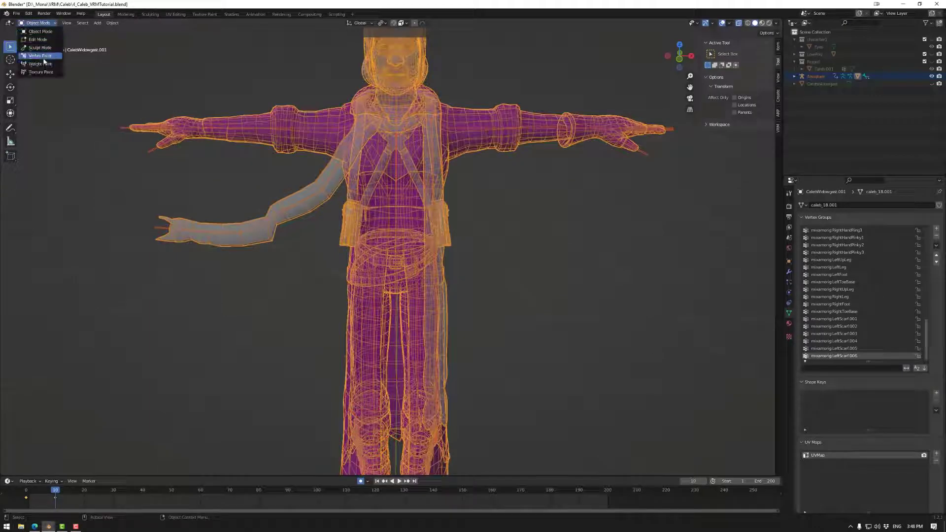
{"action": "left_click", "coordinate": [40, 63]}
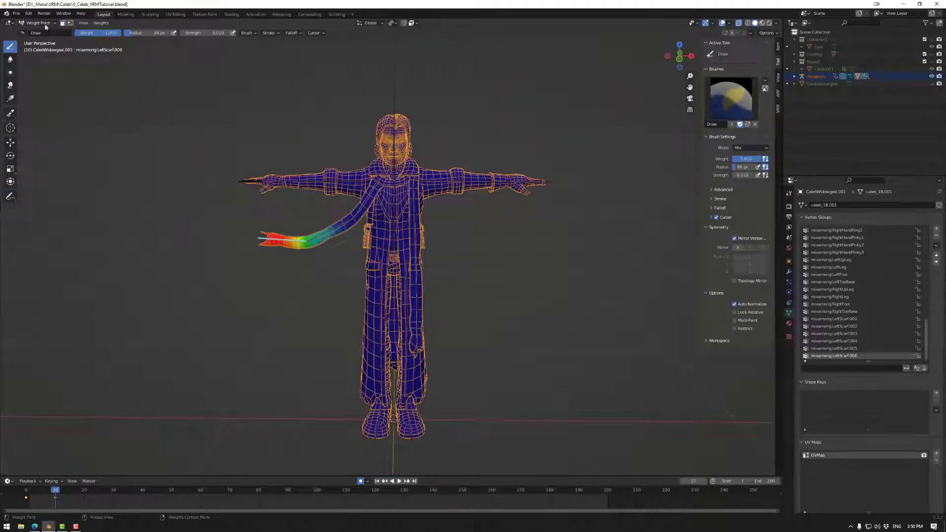
{"action": "left_click", "coordinate": [39, 23]}
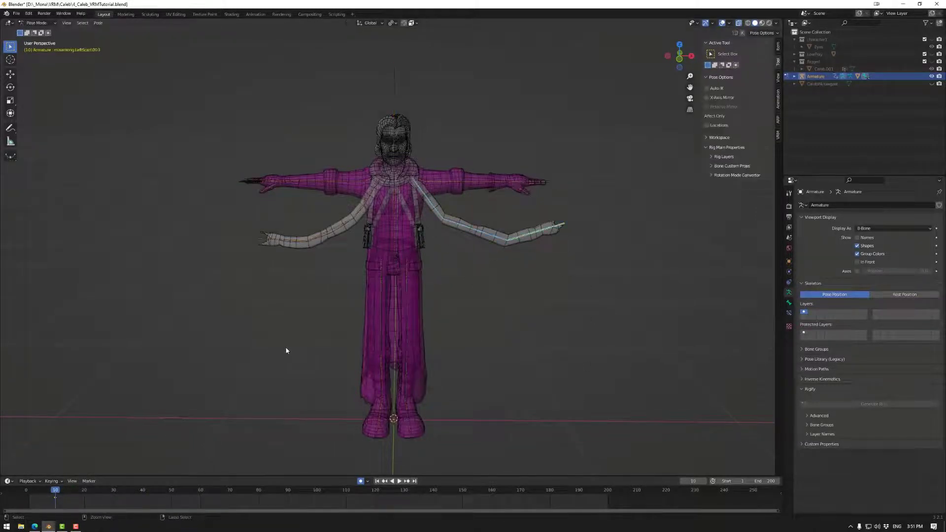
Step: Keyframe the available scarf bone channels at frame 1 and scrub to frame 10 to preview
{"action": "left_click", "coordinate": [29, 503]}
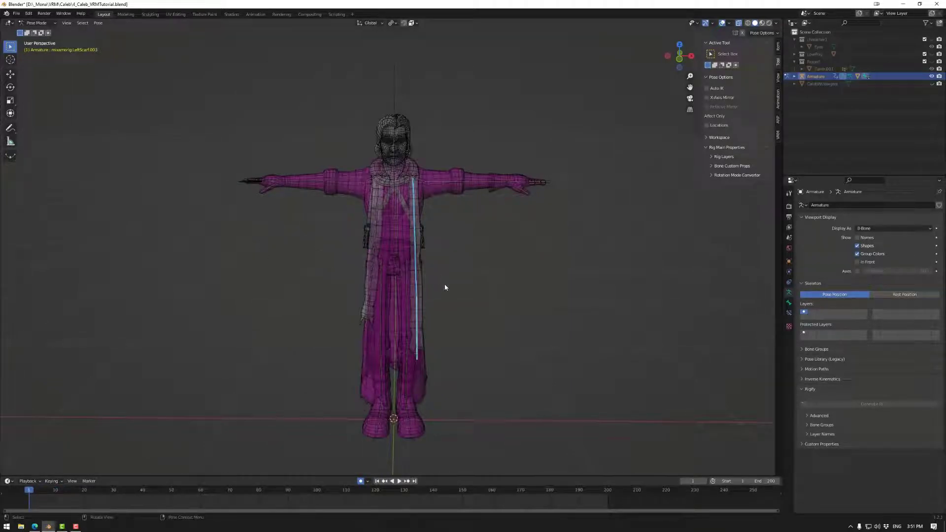
{"action": "key", "text": "i"}
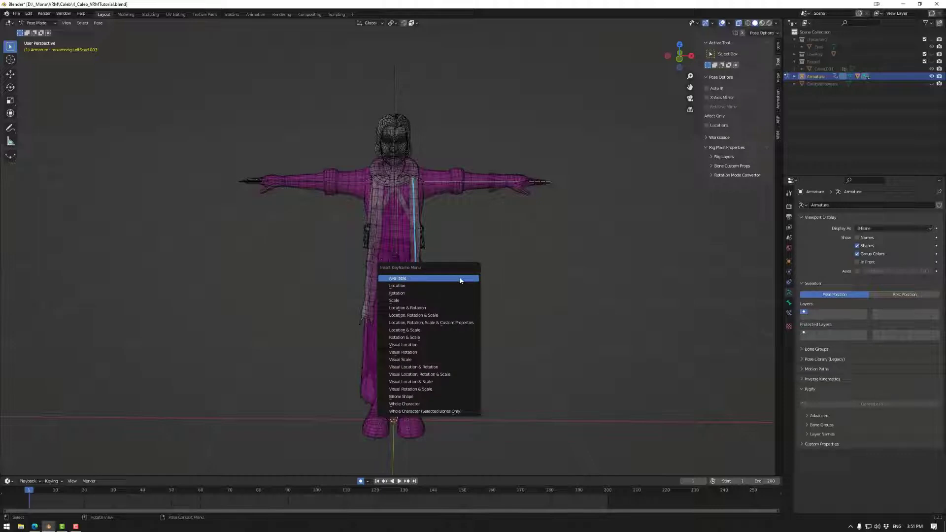
{"action": "left_click", "coordinate": [398, 278]}
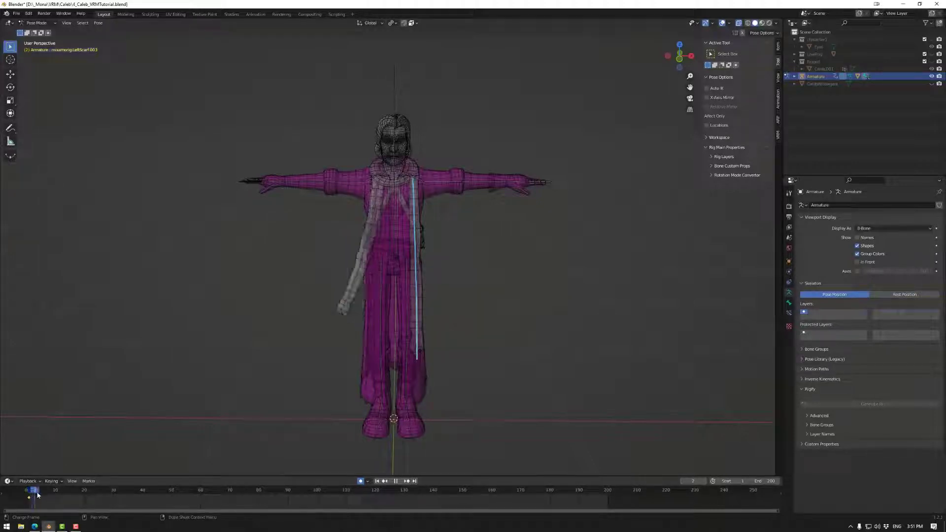
{"action": "left_click", "coordinate": [64, 493]}
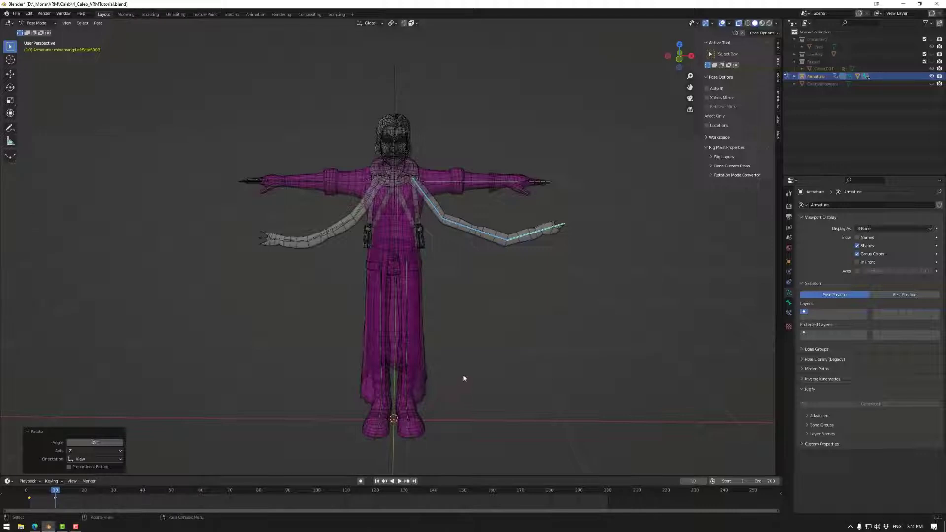
{"action": "mouse_move", "coordinate": [460, 330]}
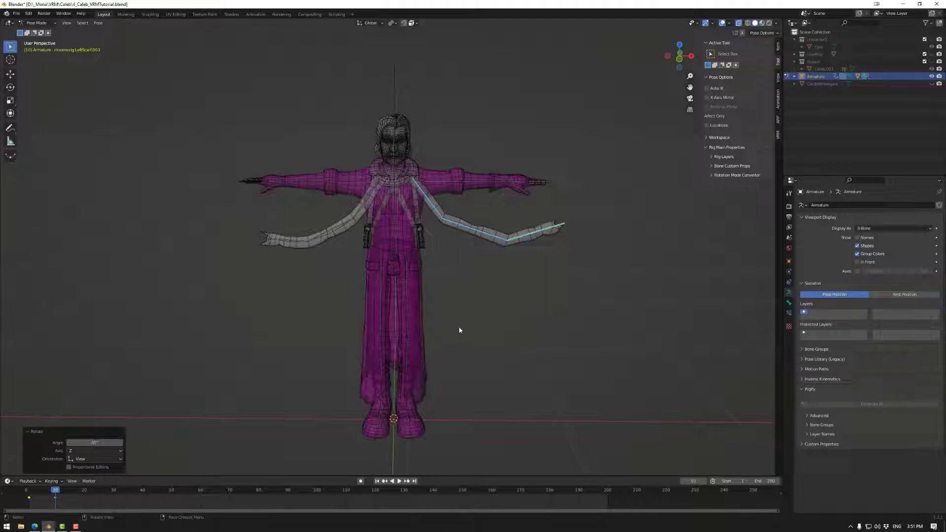
{"action": "mouse_move", "coordinate": [407, 188]}
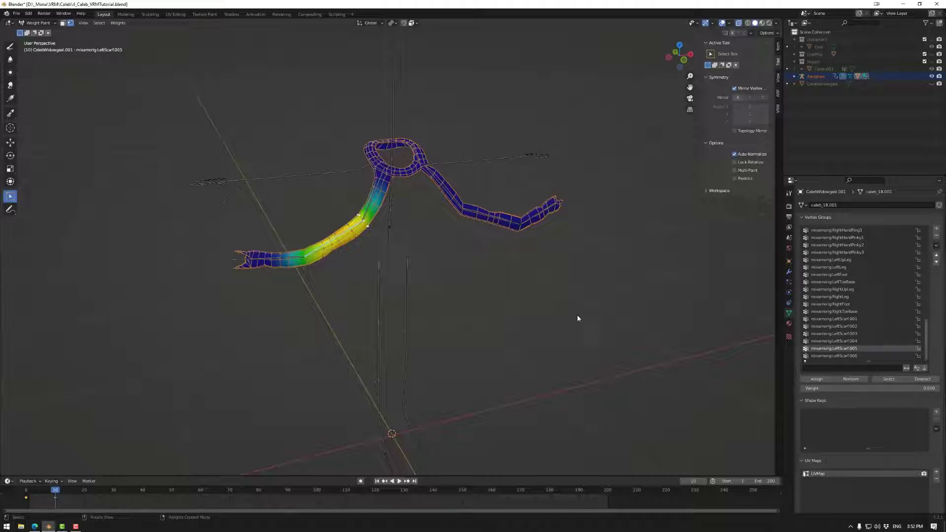
{"action": "mouse_move", "coordinate": [482, 295]}
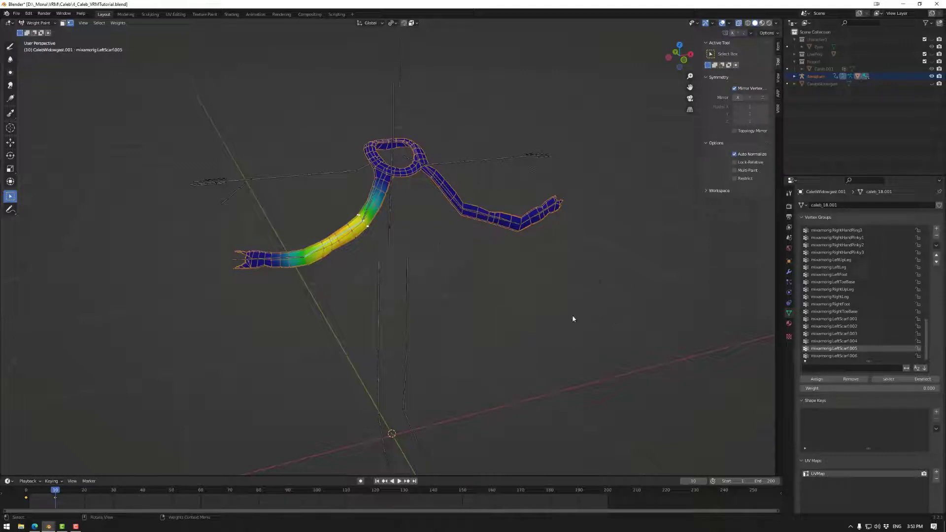
{"action": "mouse_move", "coordinate": [513, 299]}
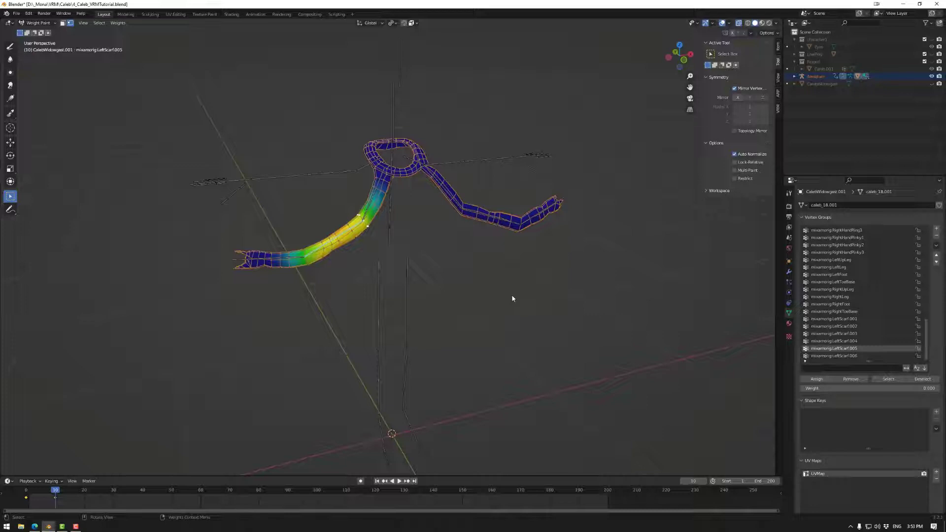
{"action": "mouse_move", "coordinate": [492, 280]}
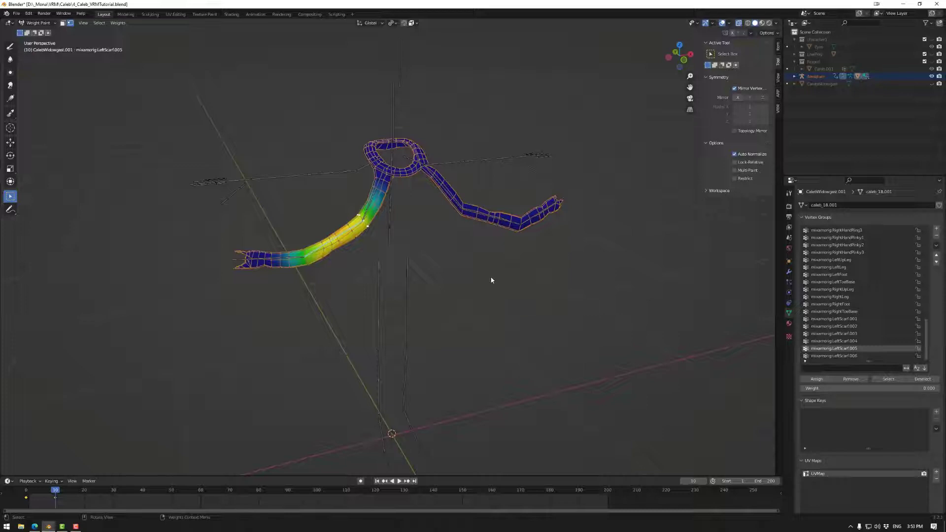
{"action": "mouse_move", "coordinate": [378, 244]}
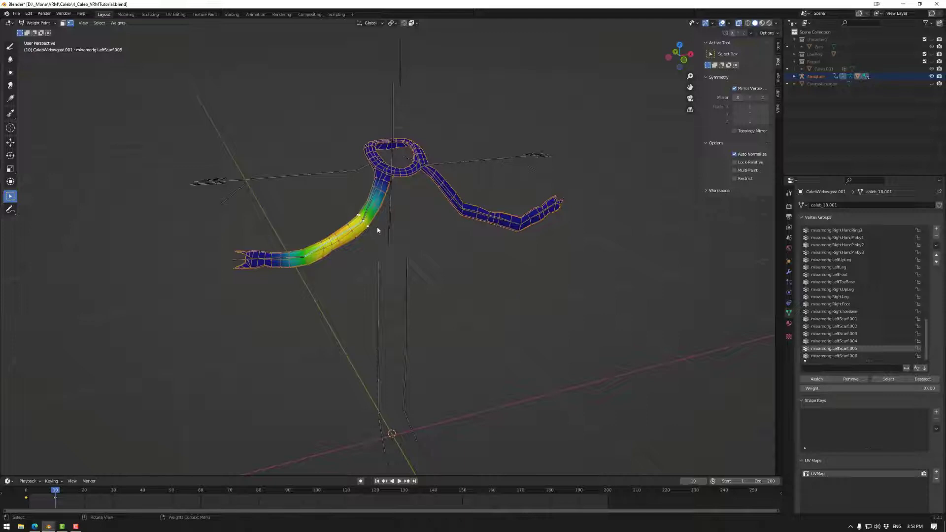
{"action": "mouse_move", "coordinate": [400, 163]}
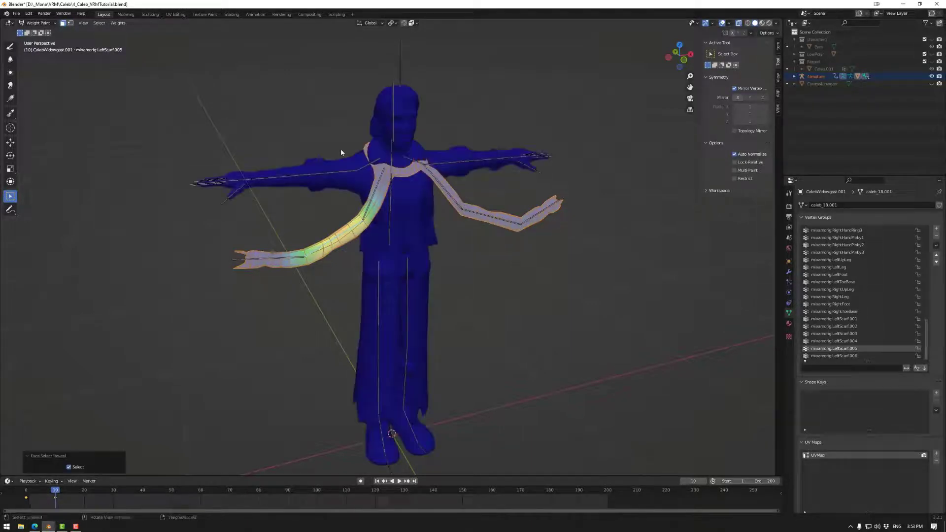
Step: Reveal the hidden body parts and orbit back to a front view of the character
{"action": "left_click", "coordinate": [64, 22]}
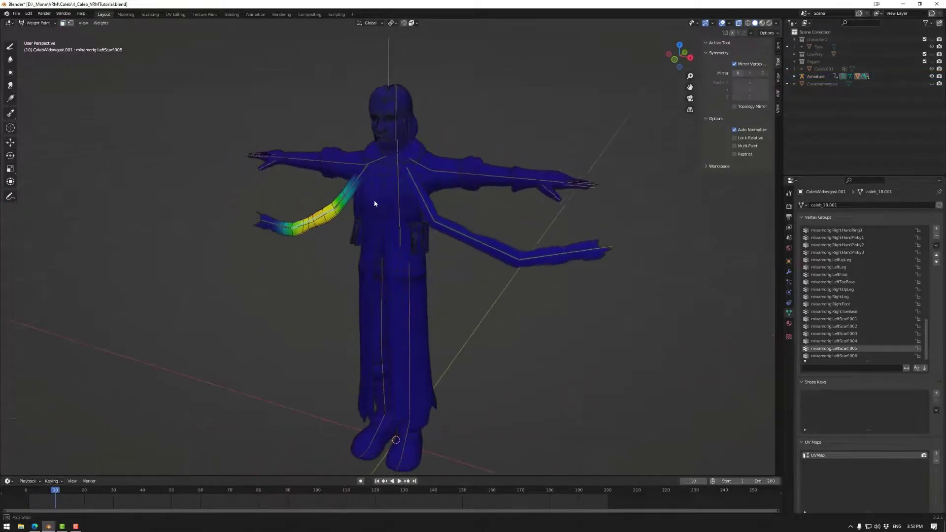
{"action": "left_click_drag", "start_coordinate": [374, 203], "coordinate": [455, 226]}
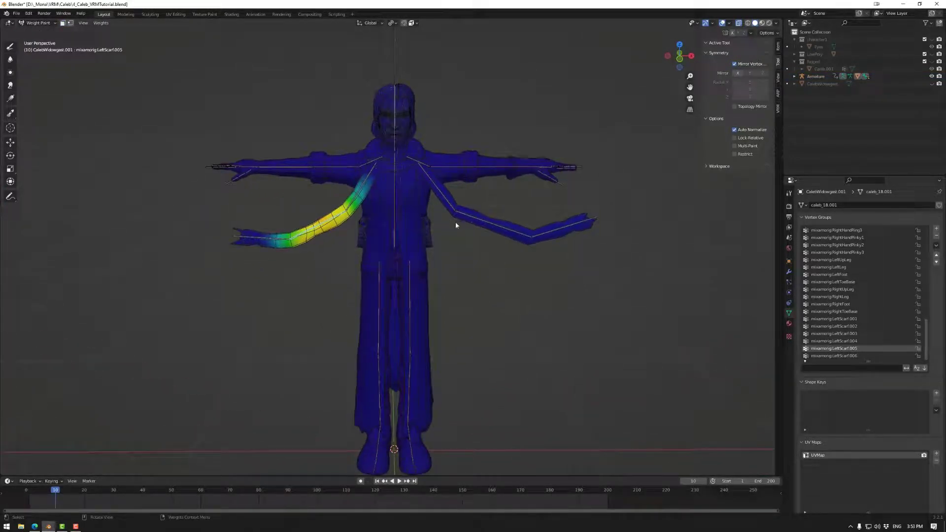